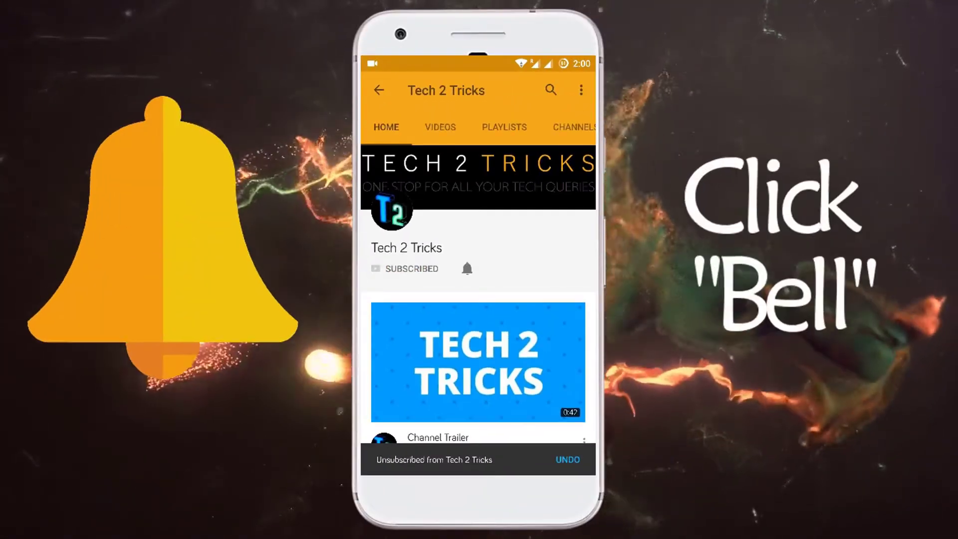
{"action": "left_click", "coordinate": [467, 268]}
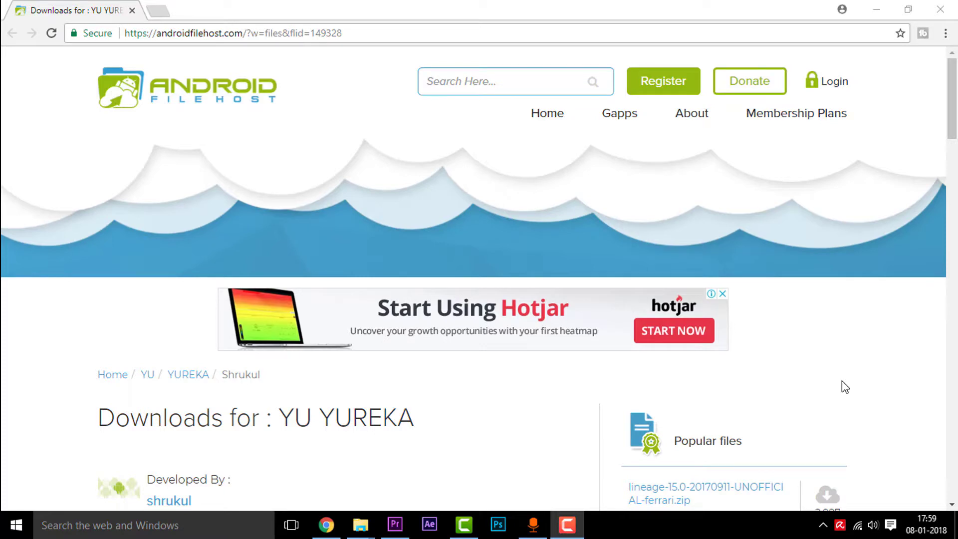
{"action": "scroll", "scroll_direction": "down", "scroll_amount": 3}
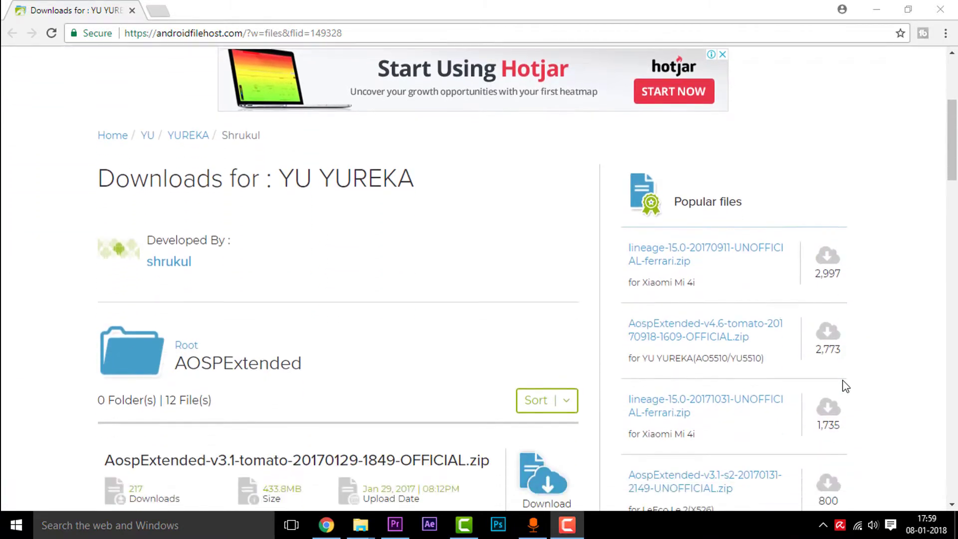
{"action": "scroll", "scroll_direction": "down", "scroll_amount": 3}
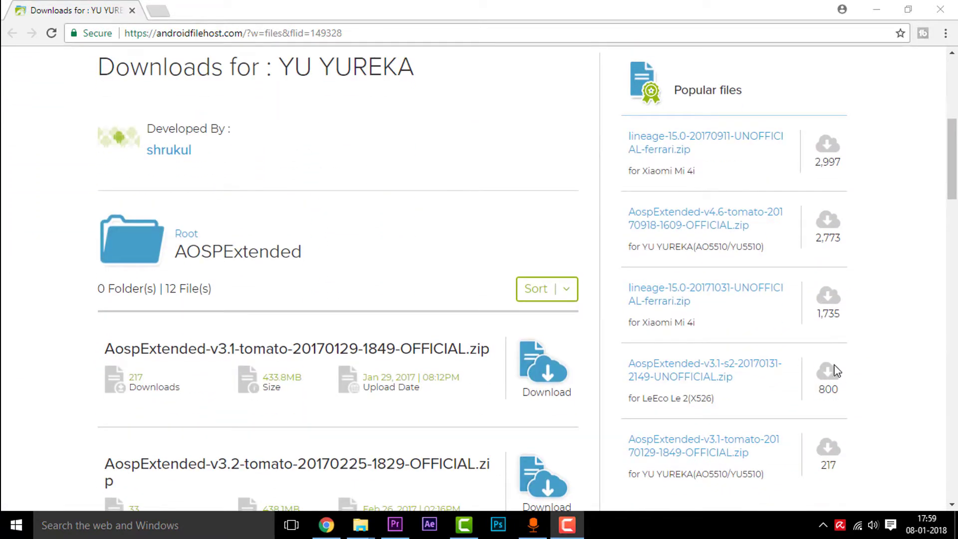
{"action": "scroll", "scroll_direction": "down", "scroll_amount": 3}
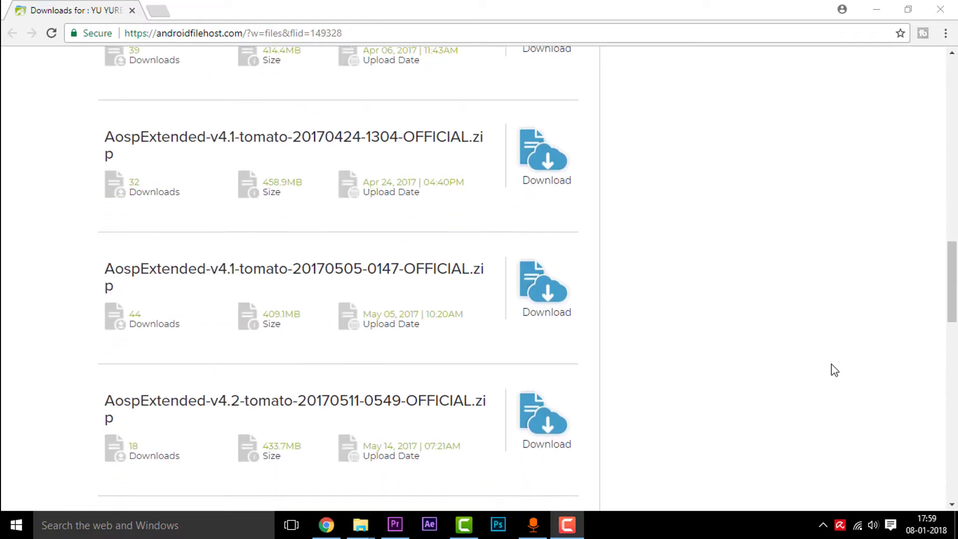
{"action": "scroll", "scroll_direction": "down", "scroll_amount": 3}
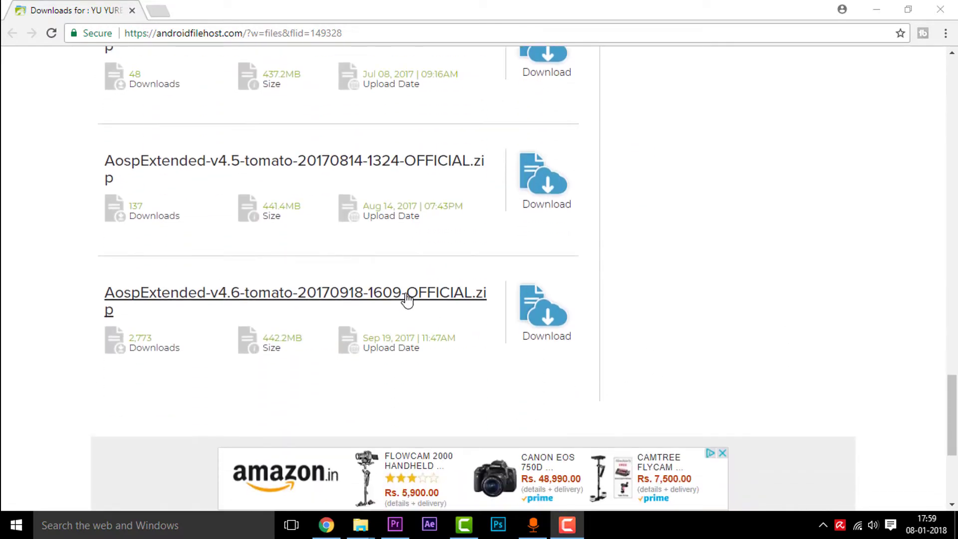
{"action": "mouse_move", "coordinate": [317, 299]}
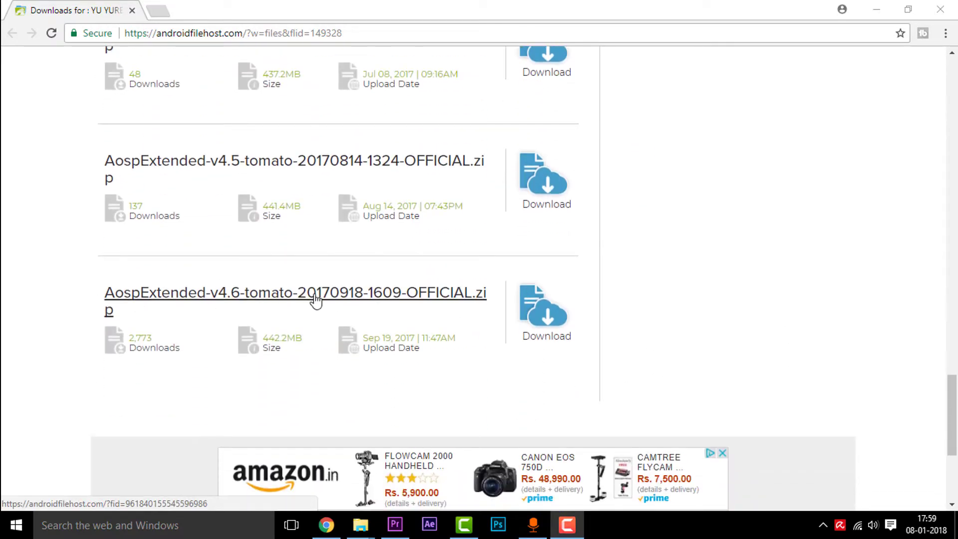
{"action": "mouse_move", "coordinate": [529, 335]}
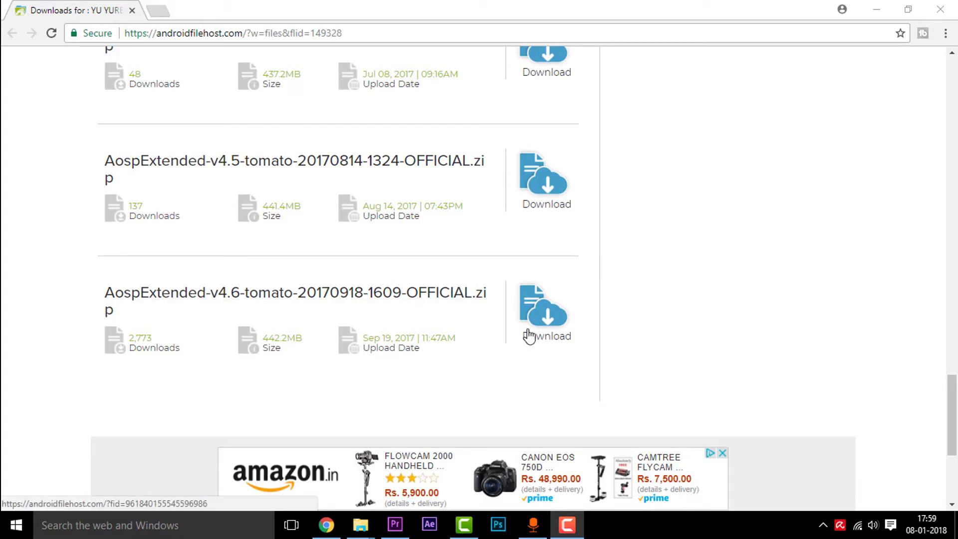
Step: Start downloading the AospExtended v4.6 tomato zip via its download page's 'Click Here to Start Download' link
{"action": "left_click", "coordinate": [545, 312]}
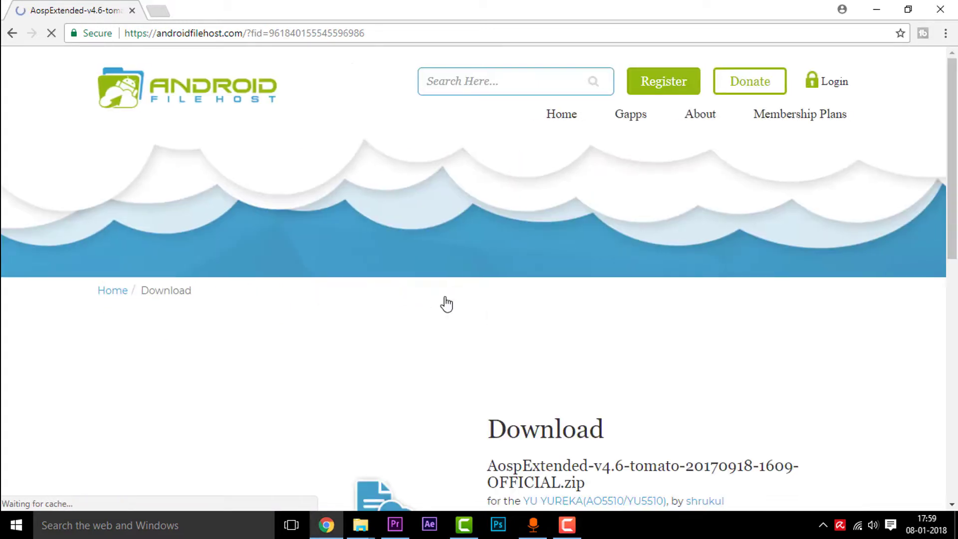
{"action": "scroll", "scroll_direction": "down", "scroll_amount": 3}
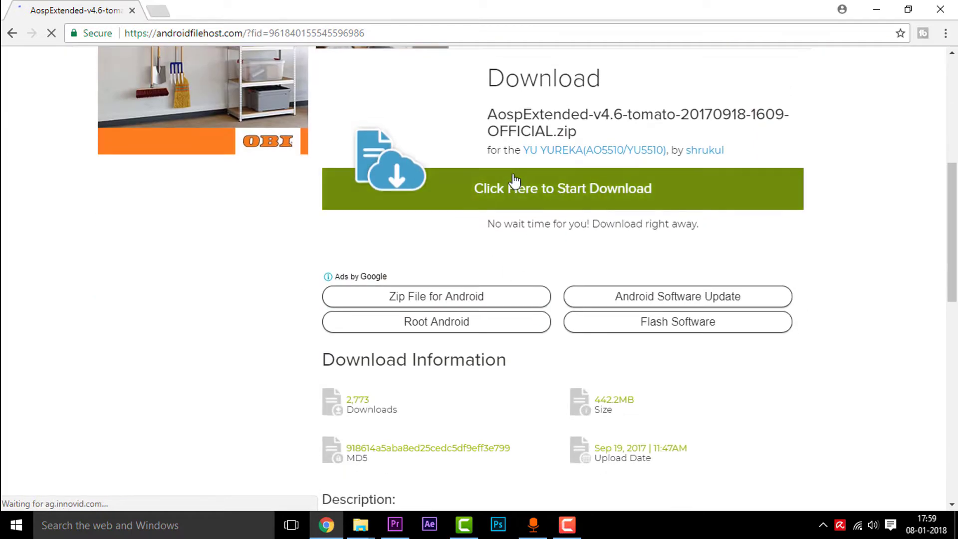
{"action": "left_click", "coordinate": [561, 189]}
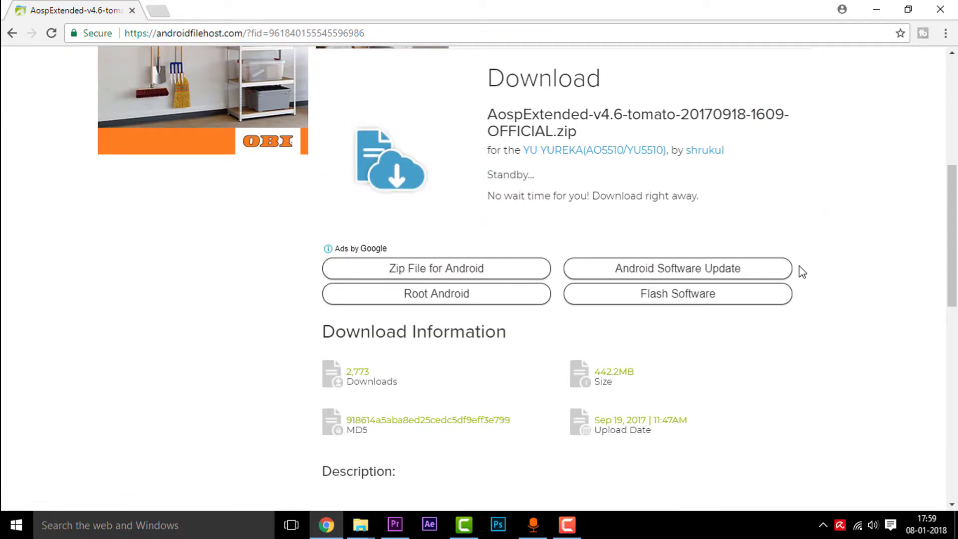